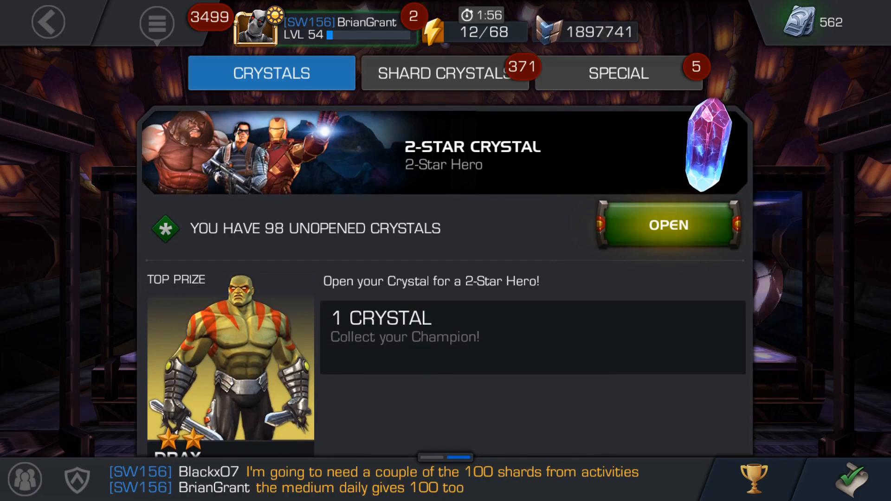
Step: Reveal one 2-star crystal's rewards: a duplicate champion converted into 55 3-Star Hero Crystal Shards
left_click(48, 22)
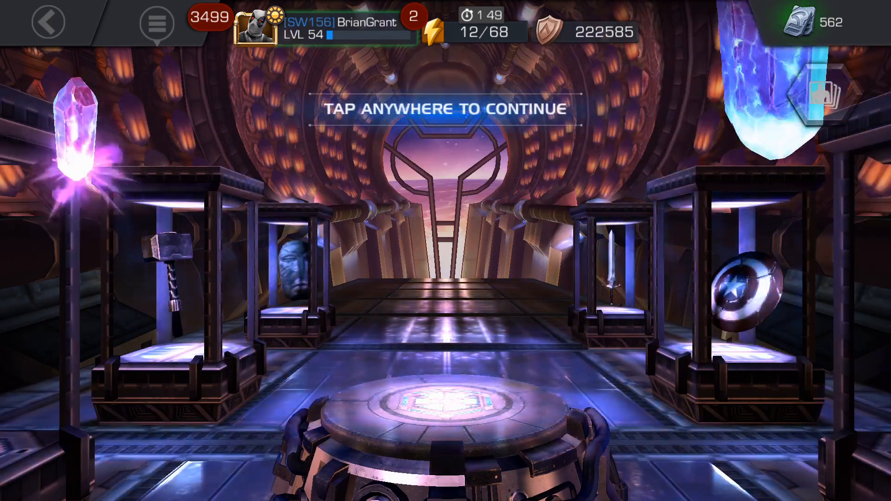
left_click(446, 251)
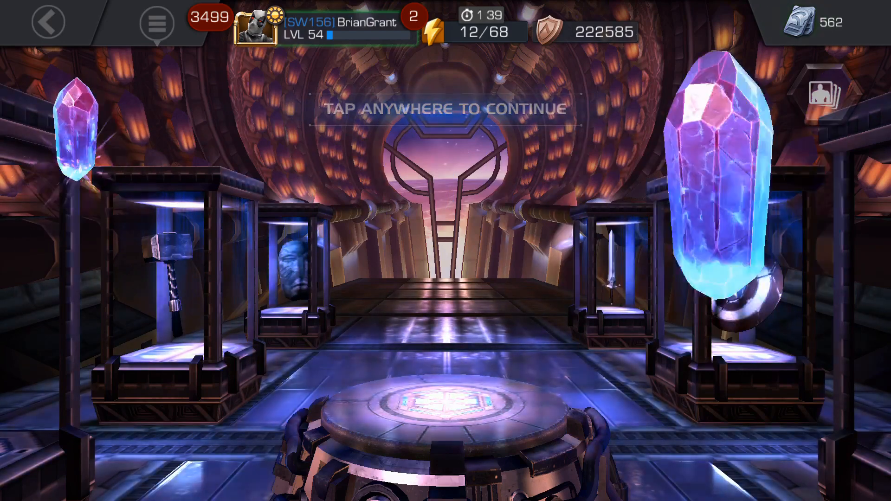
left_click(445, 251)
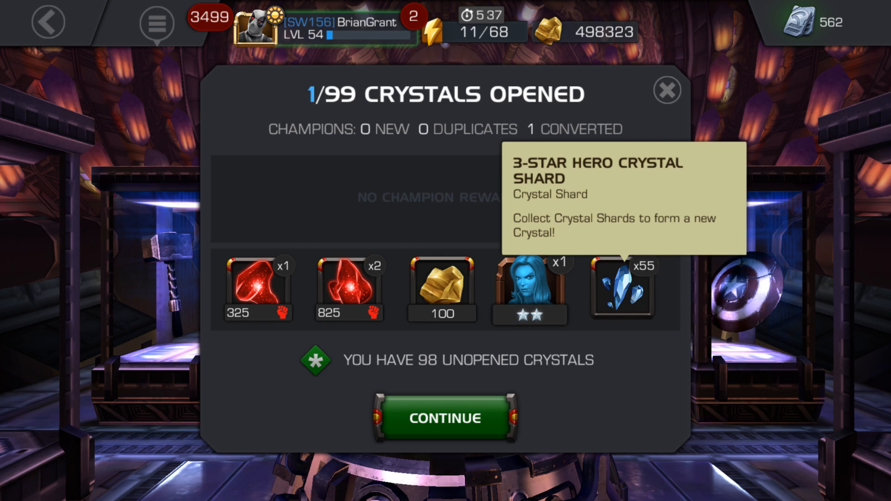
Step: Collect 55 4-Star shards from a 3-star crystal and 275 shards from a converted 4-star champion
left_click(444, 417)
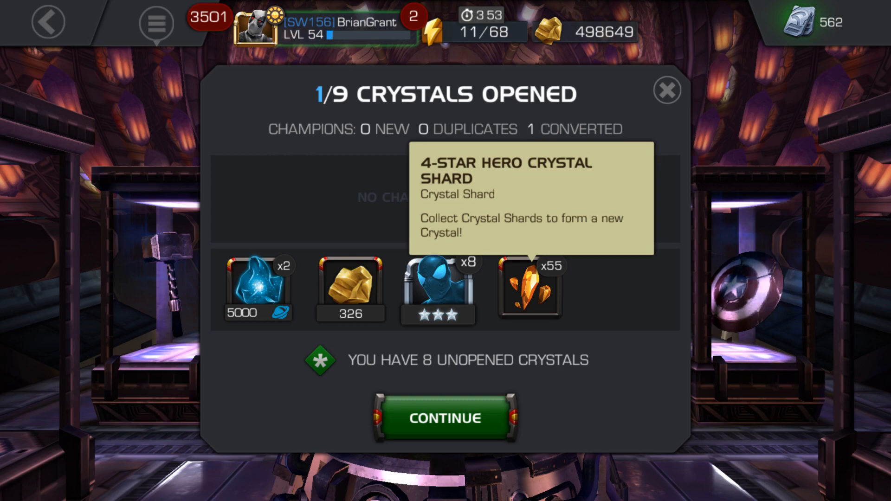
left_click(445, 418)
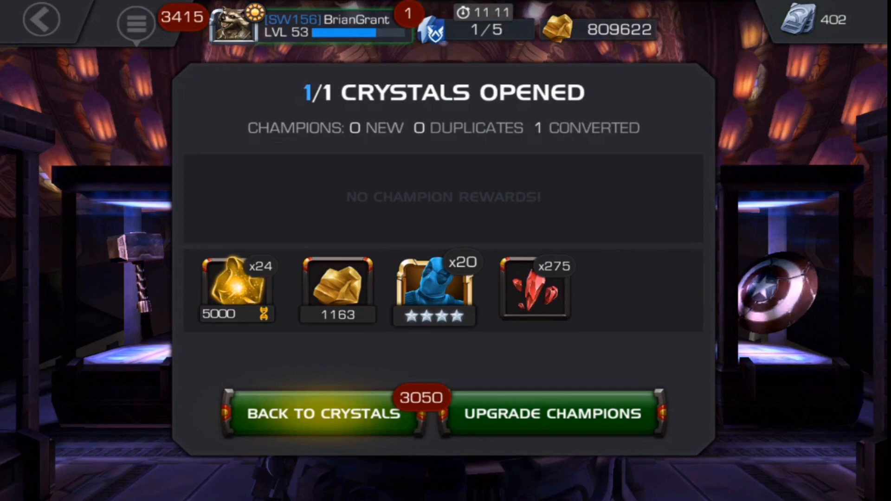
left_click(323, 413)
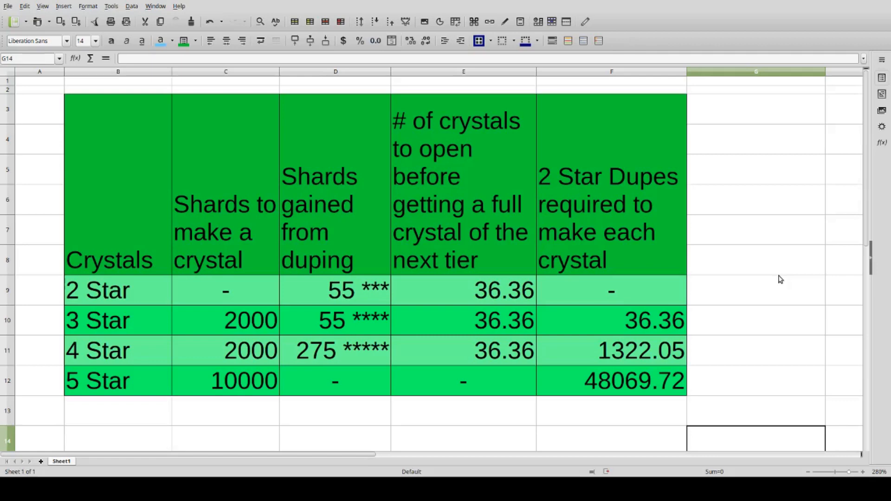
mouse_move(56, 246)
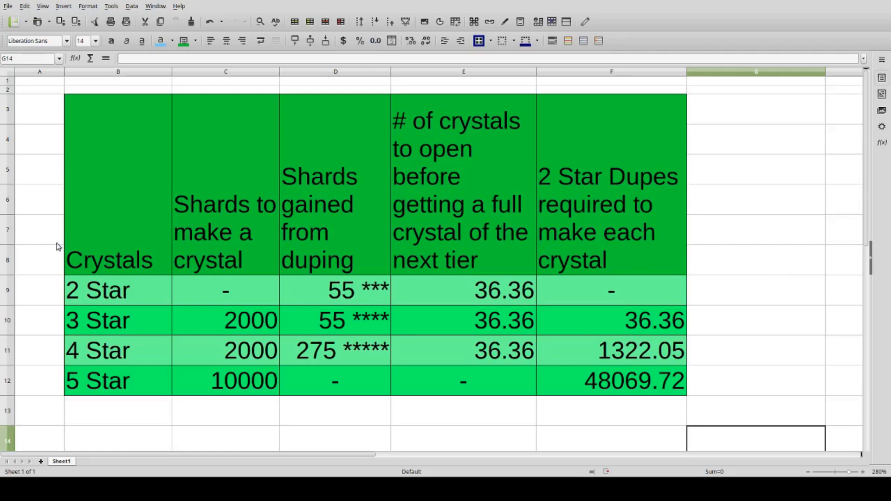
left_click(110, 260)
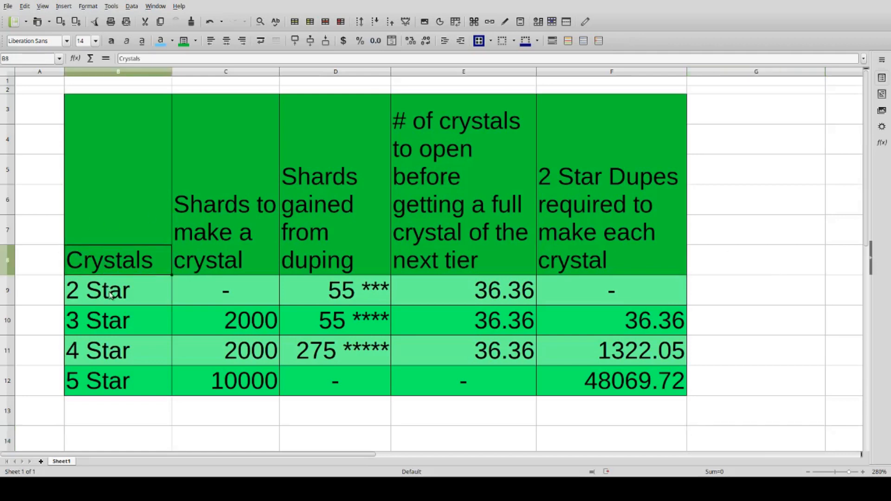
left_click(96, 381)
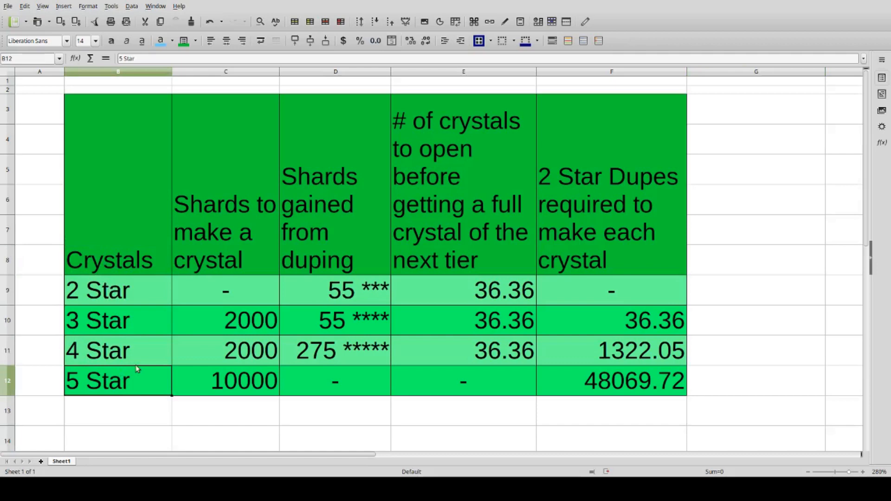
mouse_move(229, 212)
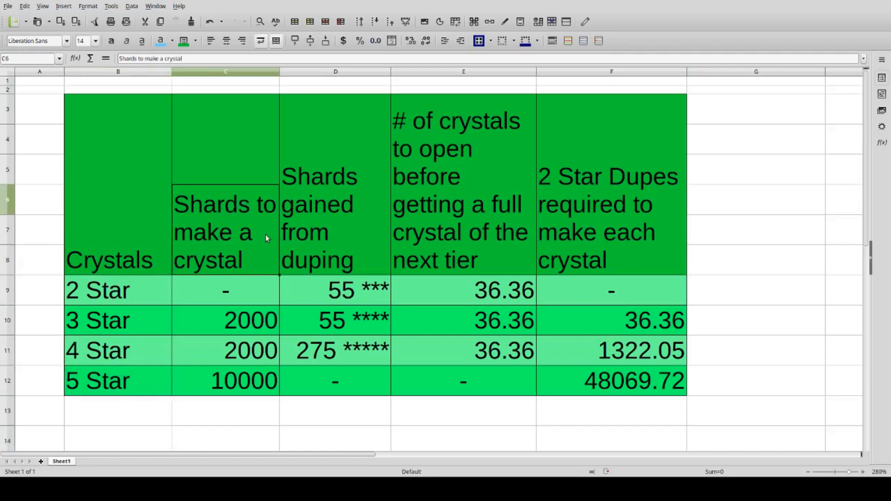
left_click(226, 320)
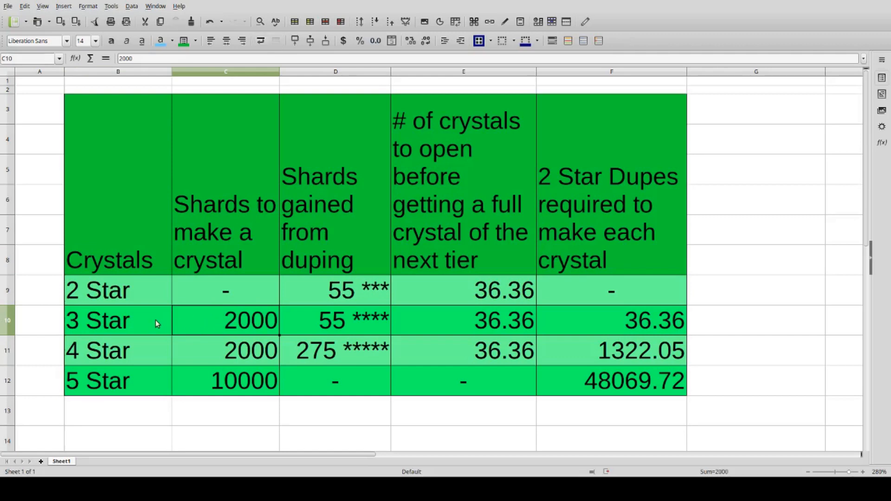
left_click(118, 350)
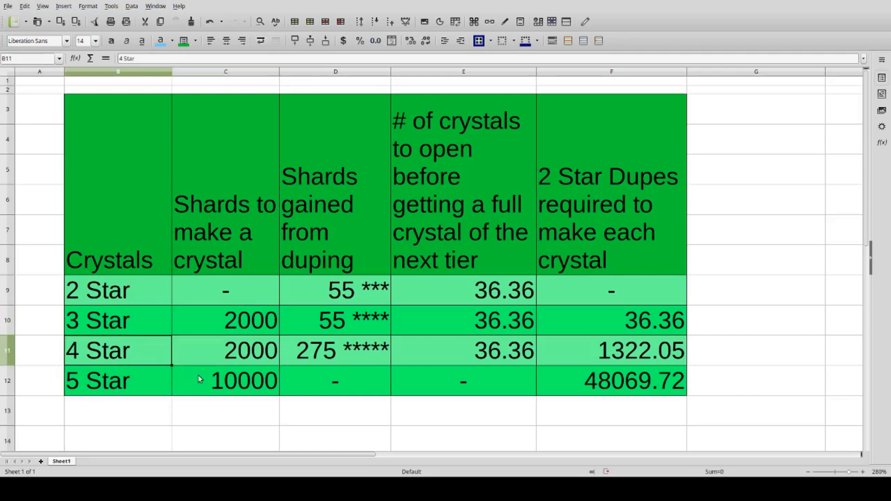
left_click(97, 380)
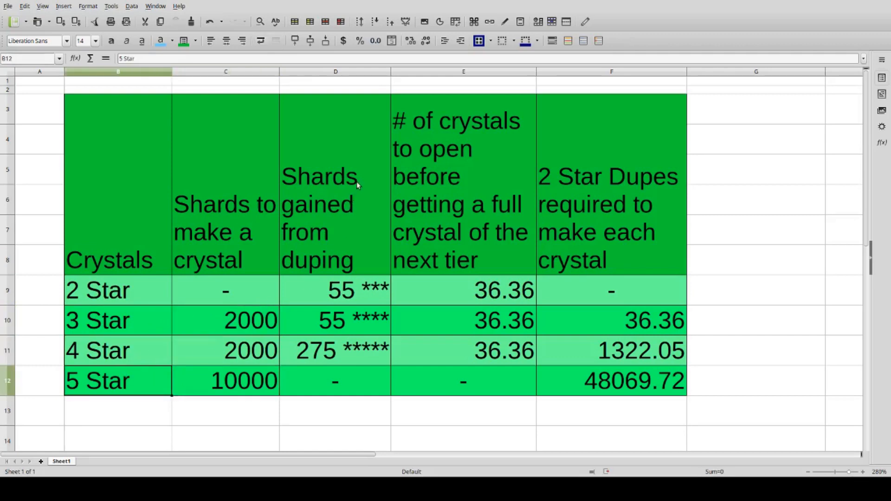
mouse_move(136, 292)
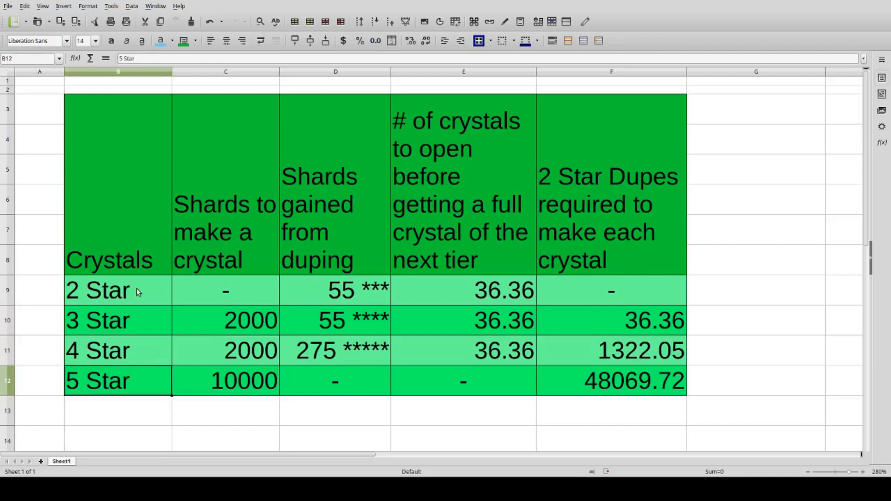
left_click(356, 289)
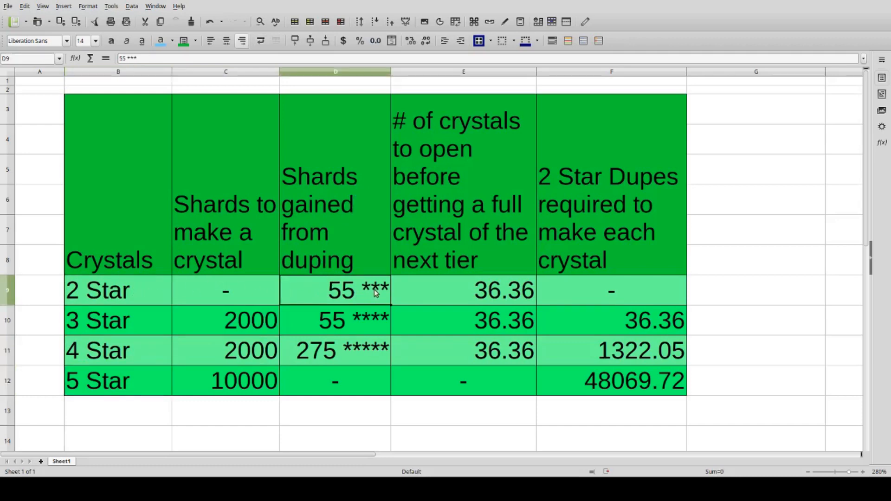
mouse_move(327, 313)
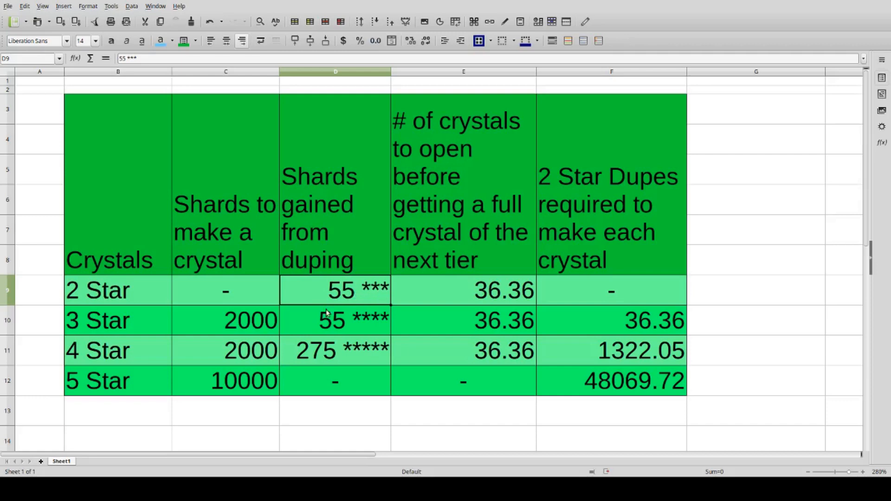
left_click(354, 320)
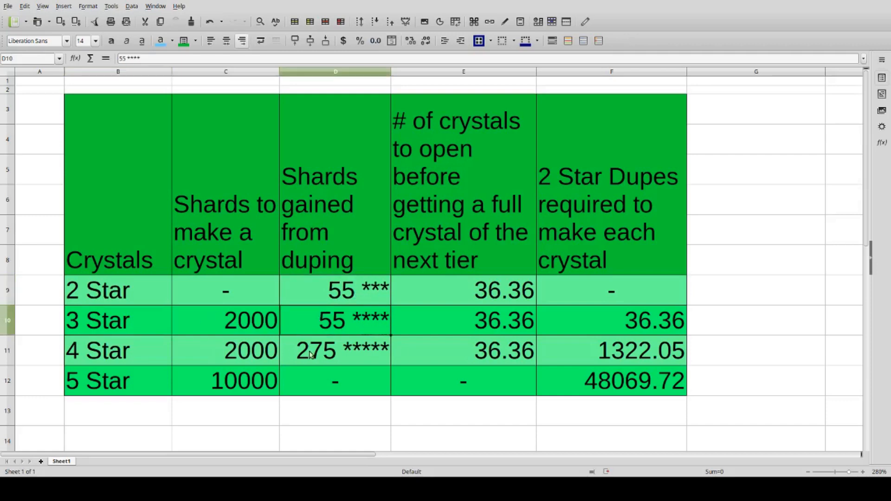
left_click(117, 351)
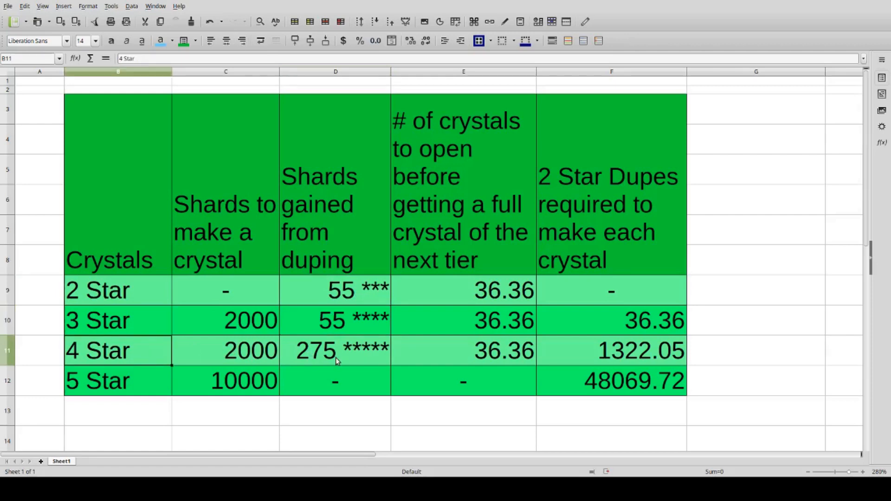
left_click(335, 350)
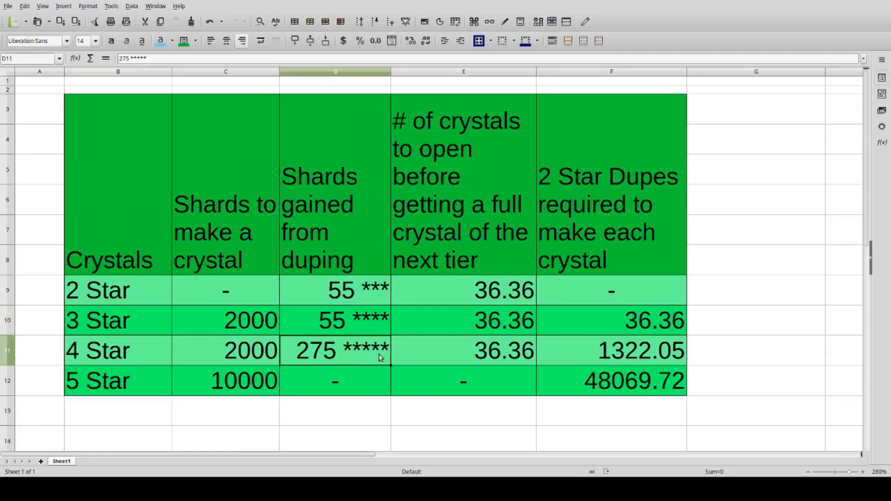
mouse_move(428, 283)
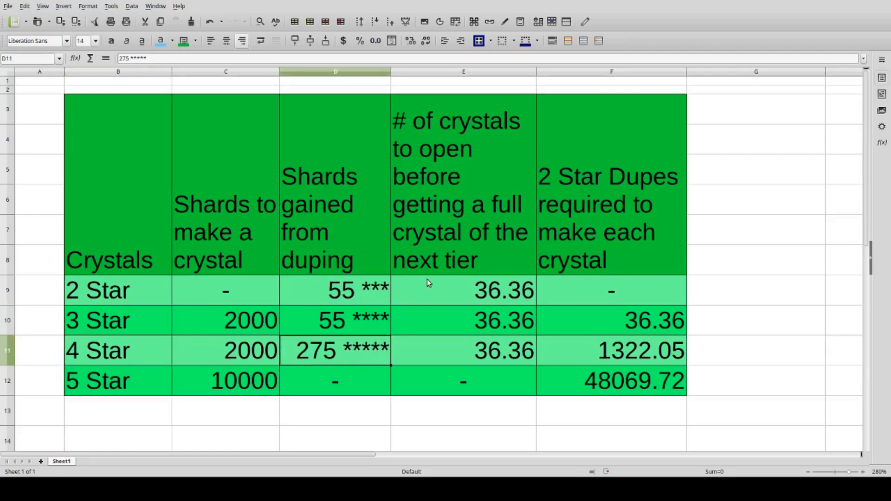
mouse_move(440, 185)
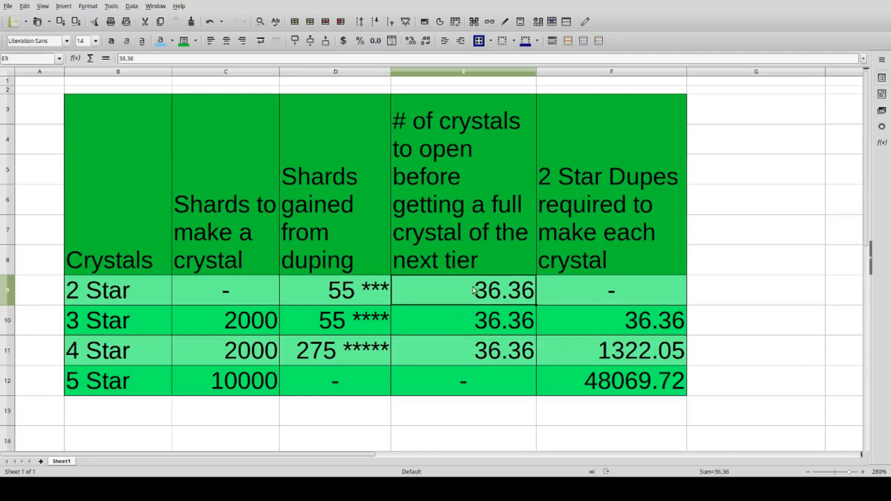
mouse_move(421, 356)
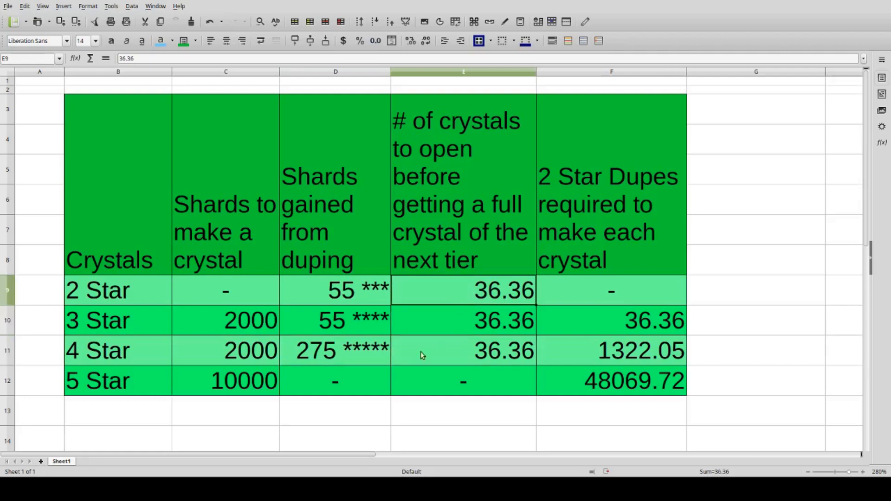
left_click(335, 350)
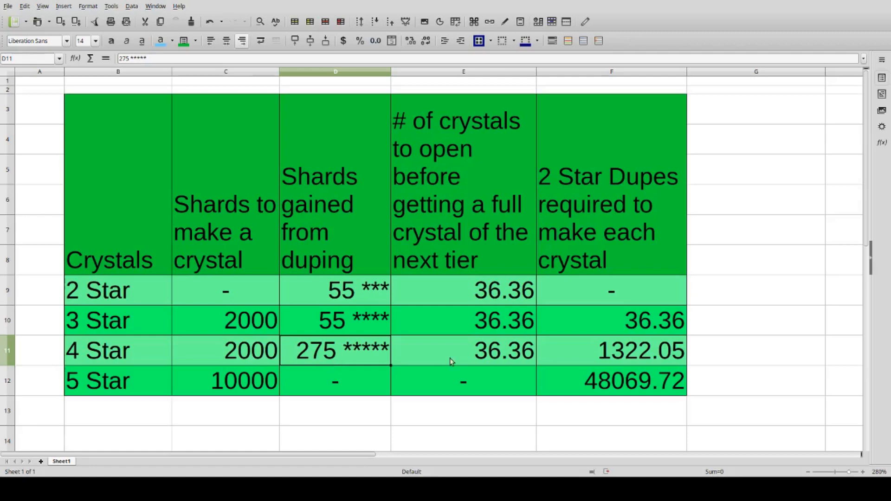
left_click(462, 289)
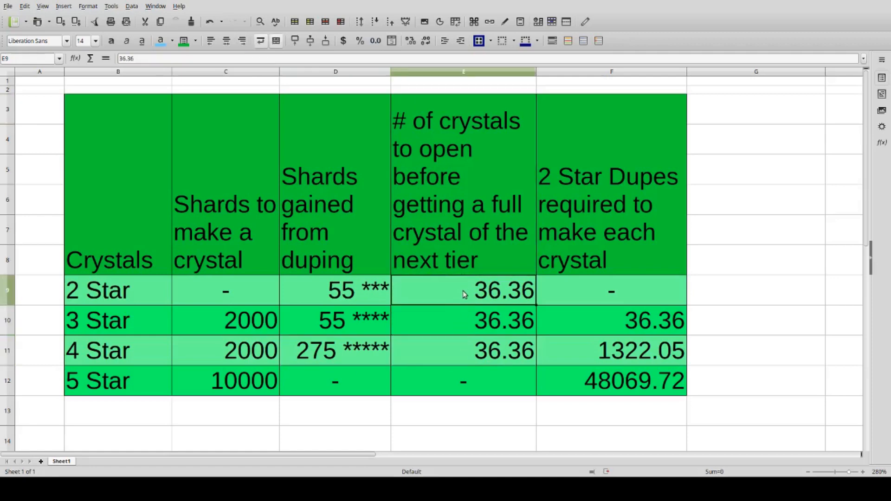
left_click(463, 351)
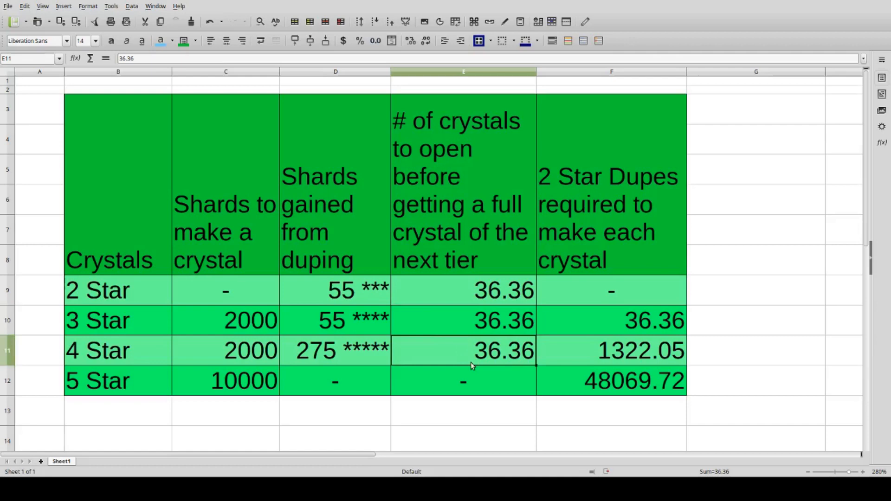
mouse_move(590, 194)
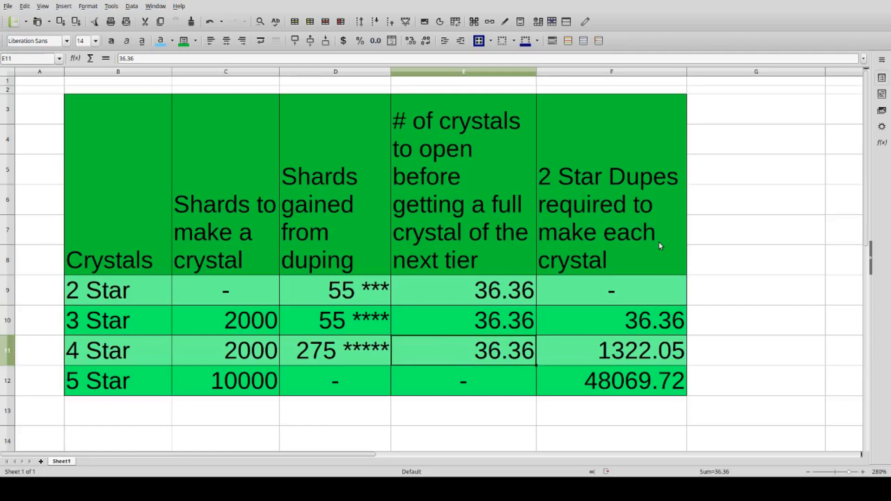
mouse_move(633, 244)
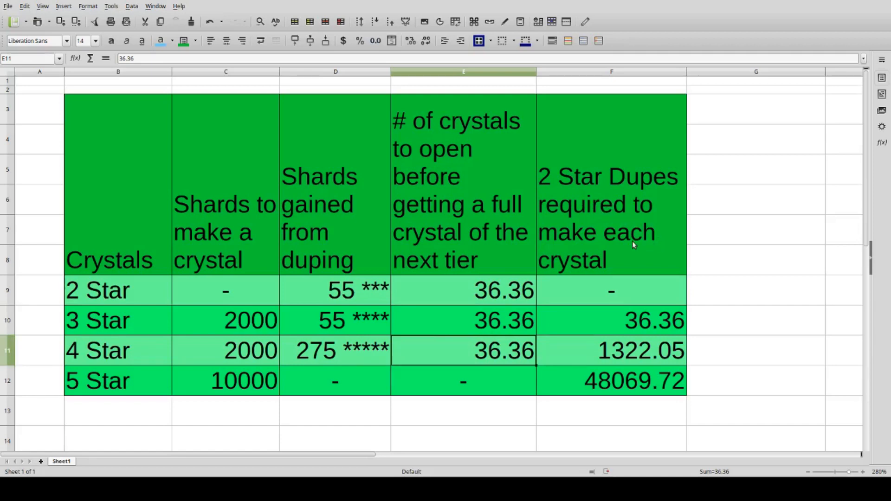
mouse_move(235, 369)
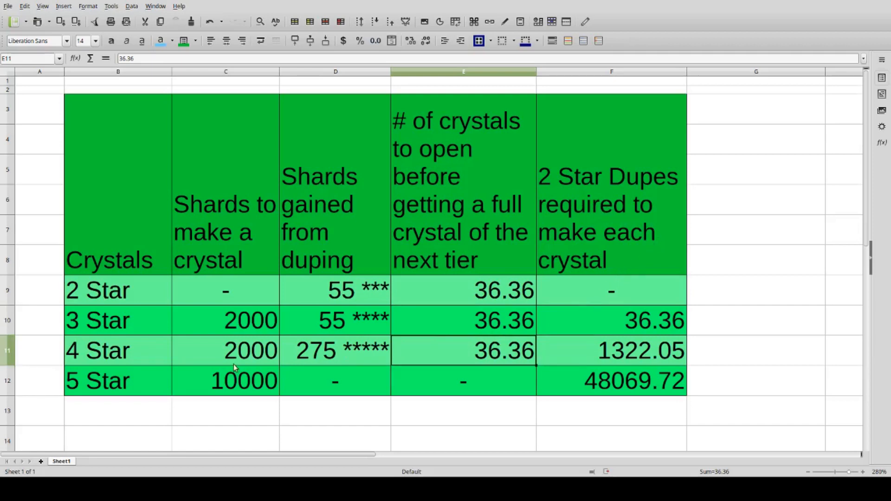
left_click(611, 321)
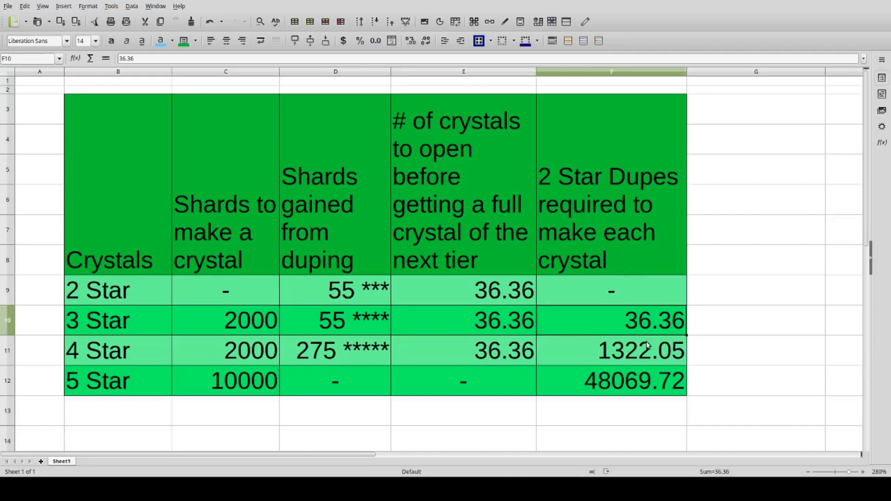
mouse_move(639, 327)
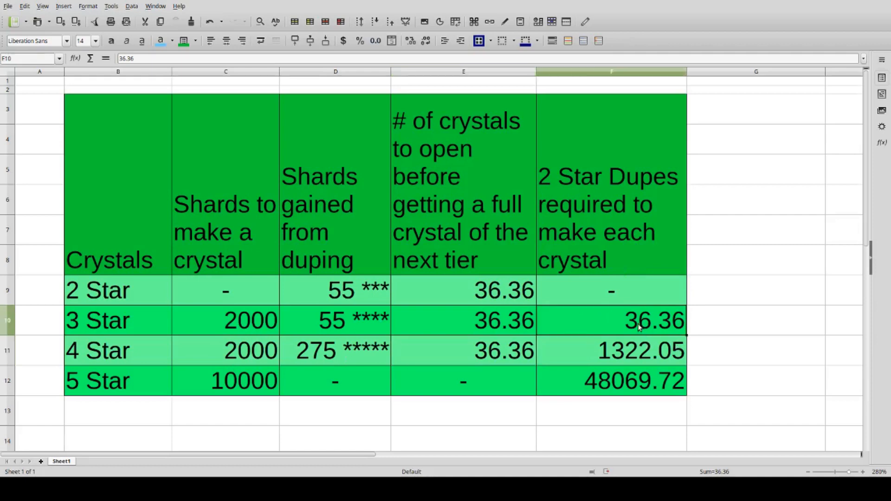
mouse_move(159, 356)
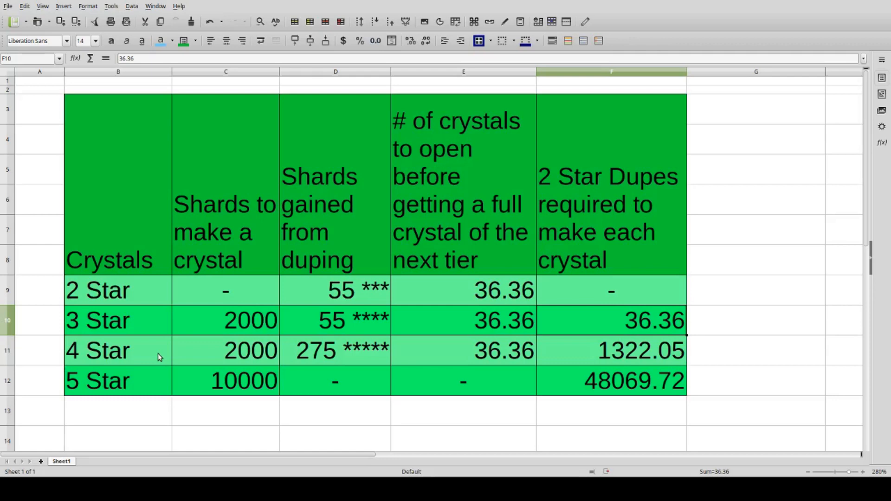
mouse_move(604, 345)
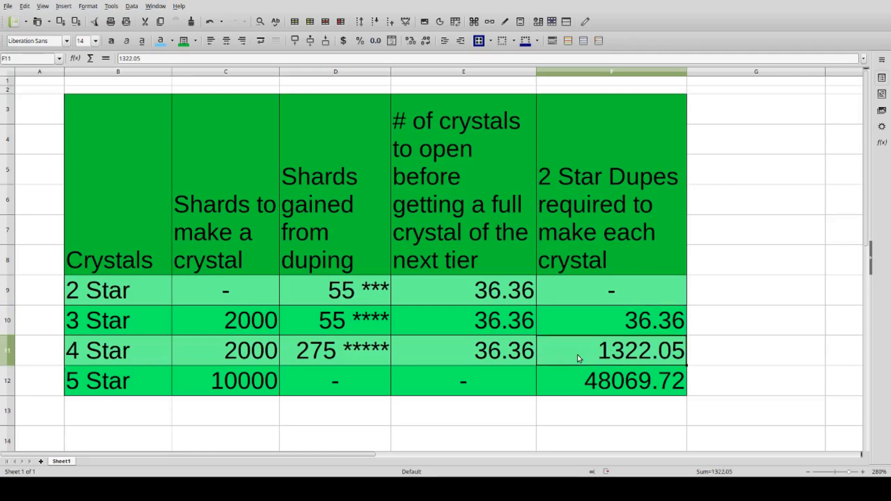
mouse_move(154, 386)
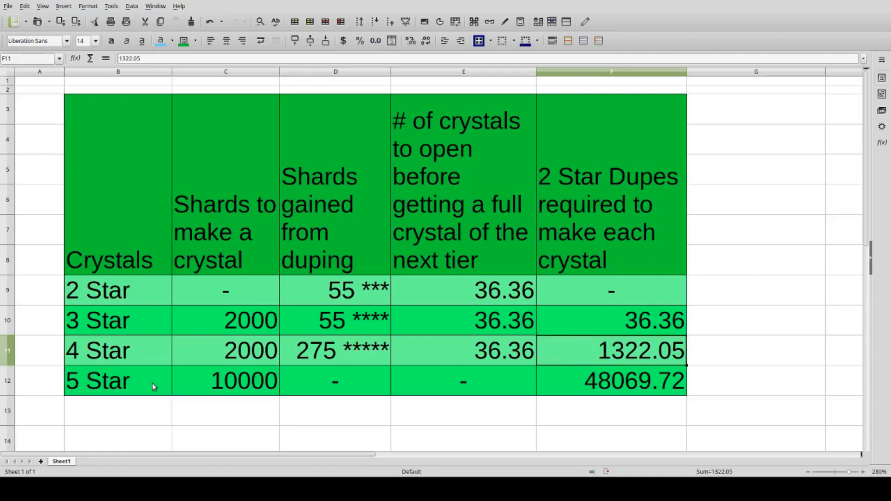
left_click(118, 380)
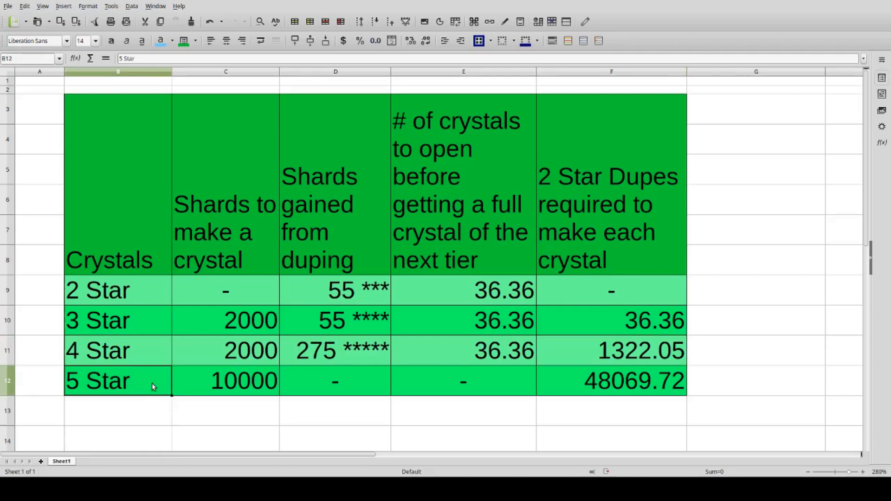
left_click(611, 380)
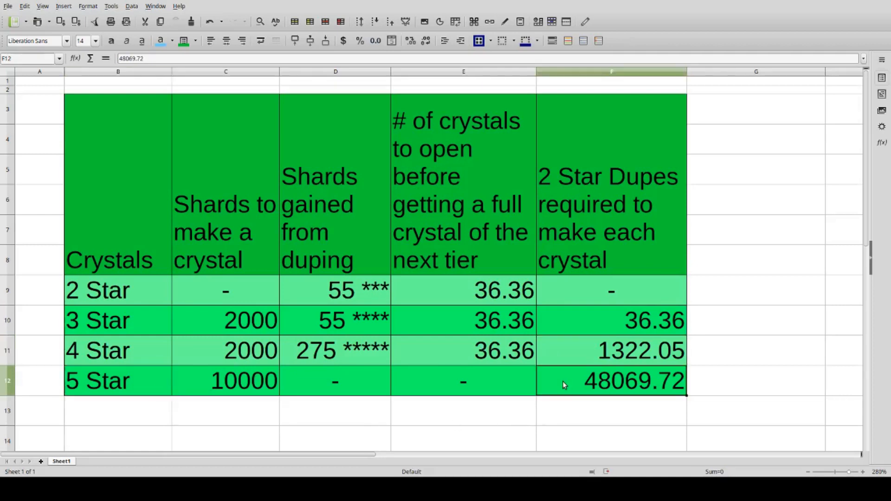
left_click(611, 381)
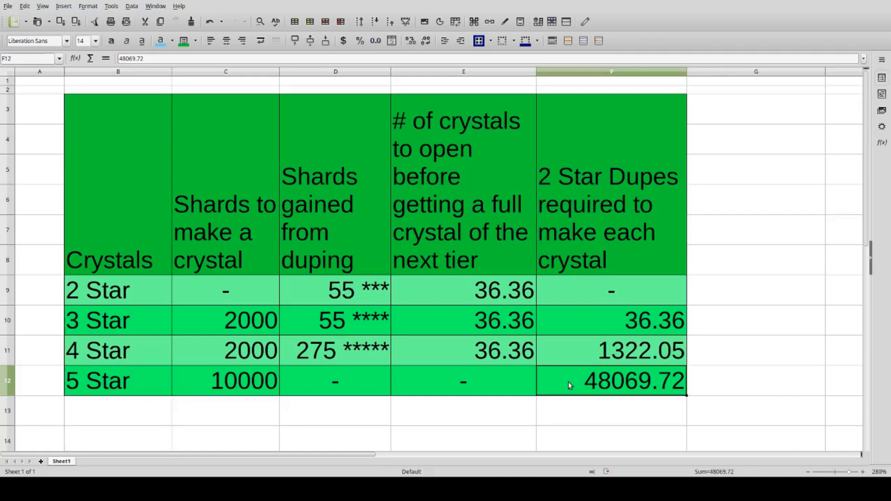
mouse_move(577, 386)
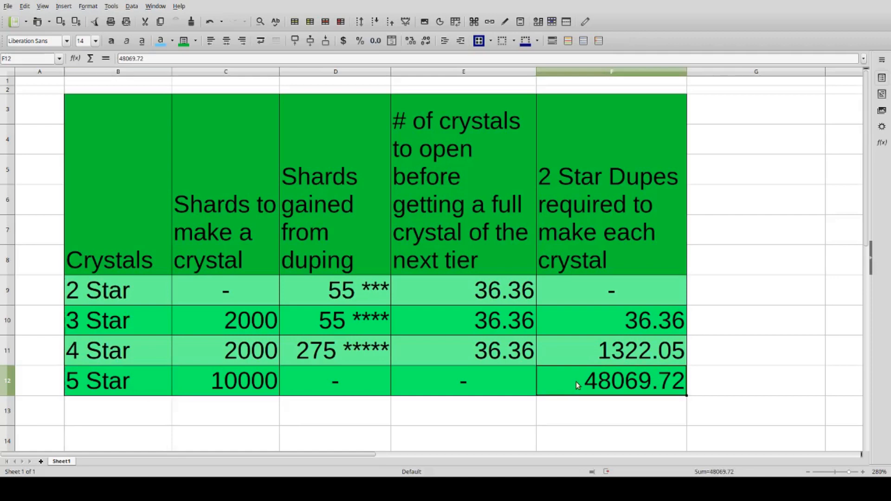